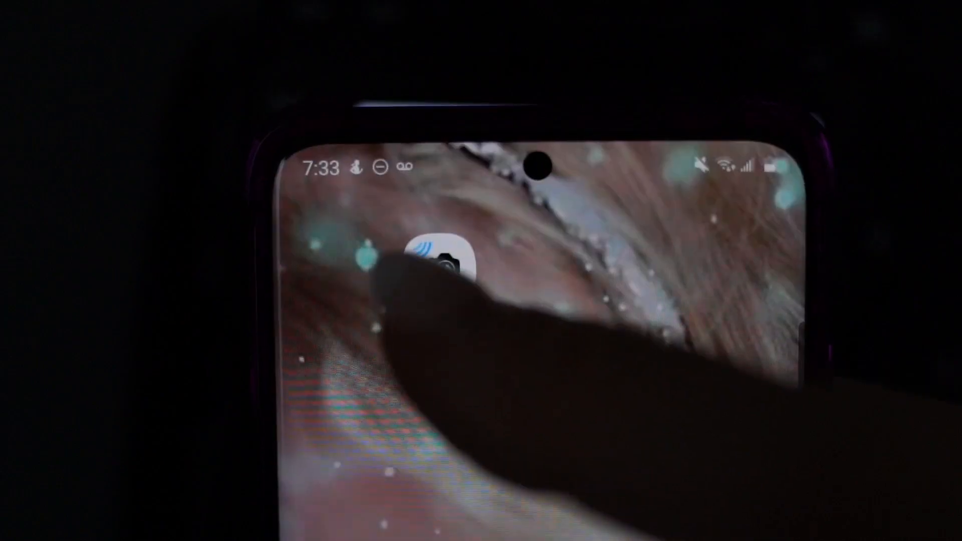
# Step: Launch Canon Camera Connect from the Android home screen, showing no camera connected
pyautogui.click(437, 254)
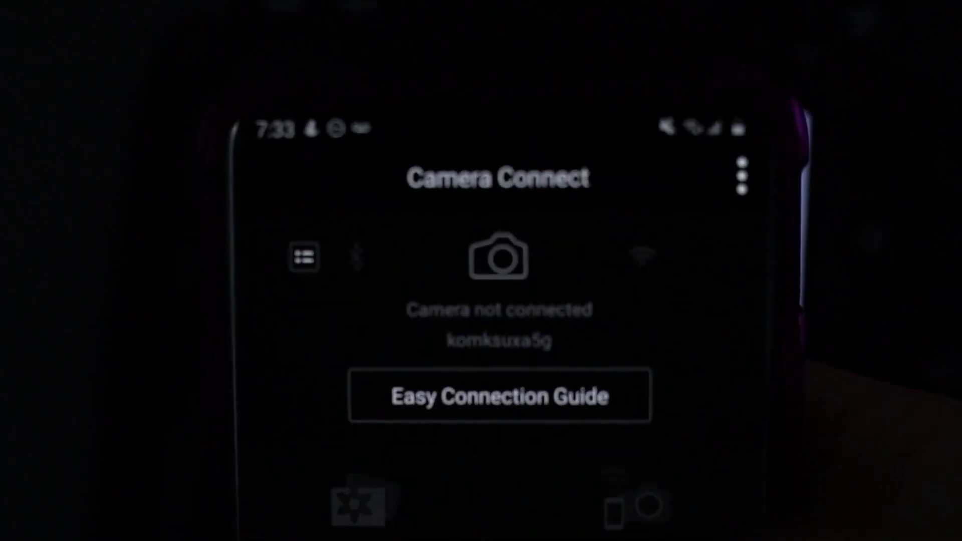